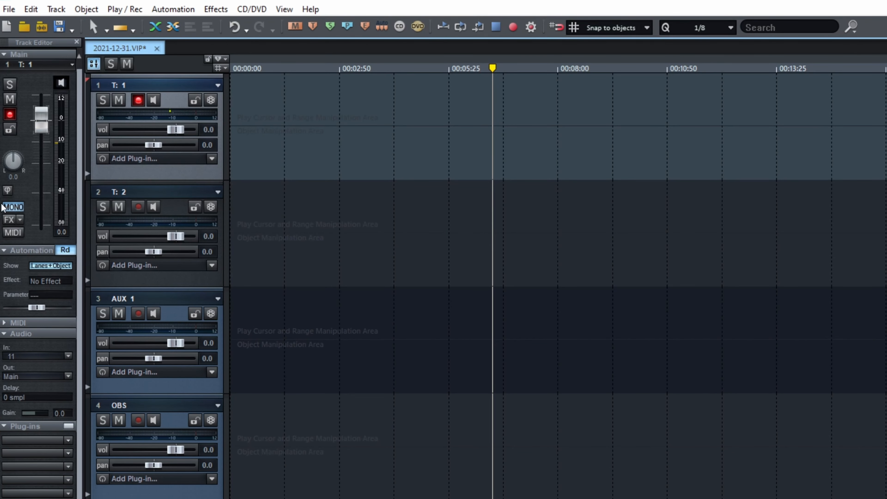
mouse_move(14, 214)
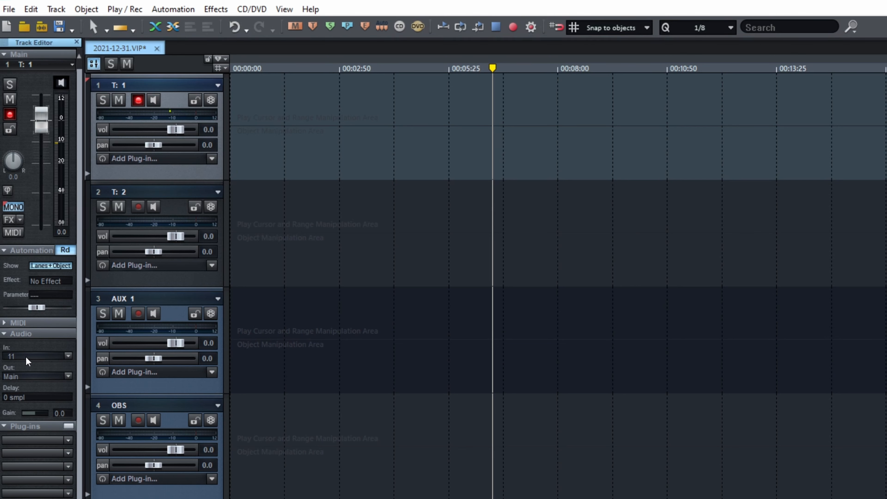
mouse_move(37, 359)
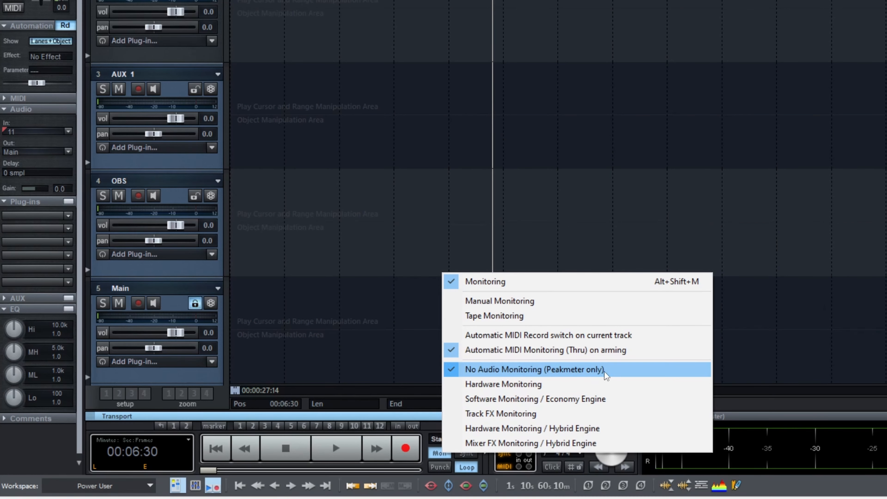
mouse_move(510, 492)
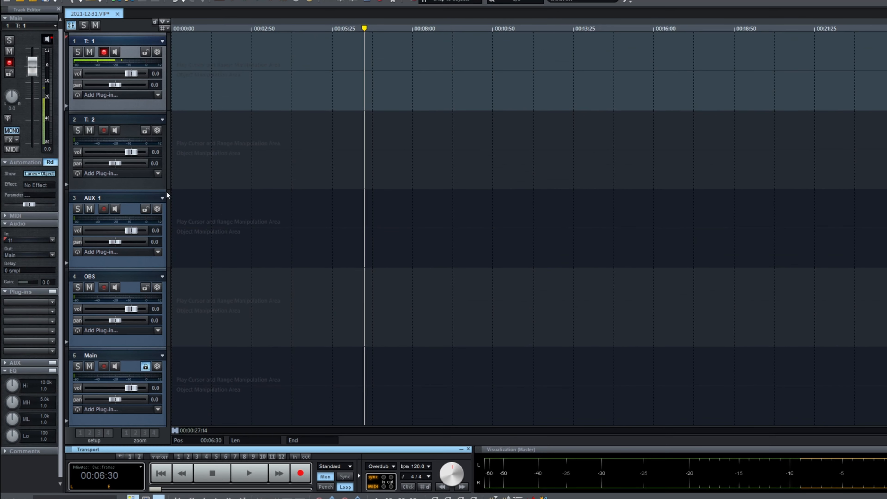
mouse_move(135, 66)
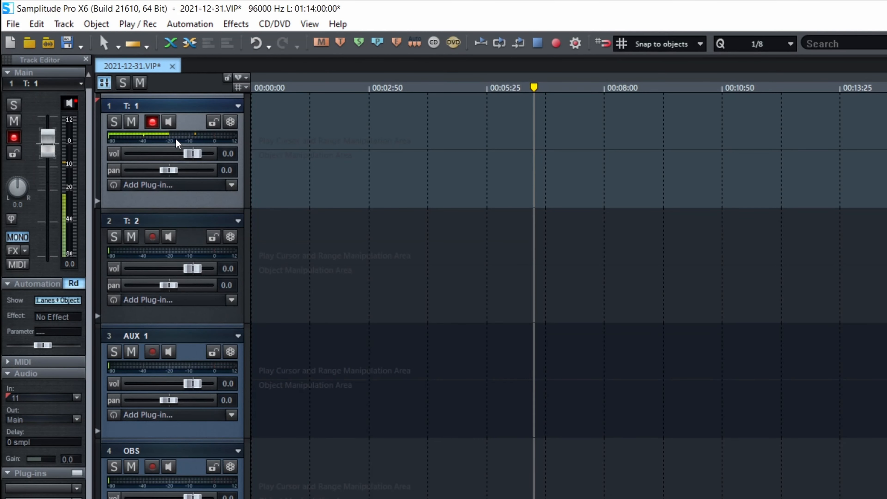
mouse_move(166, 151)
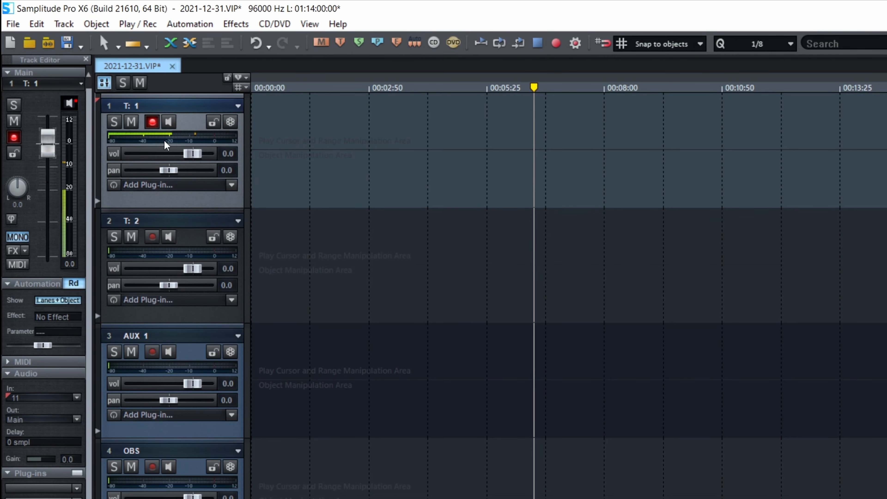
mouse_move(198, 145)
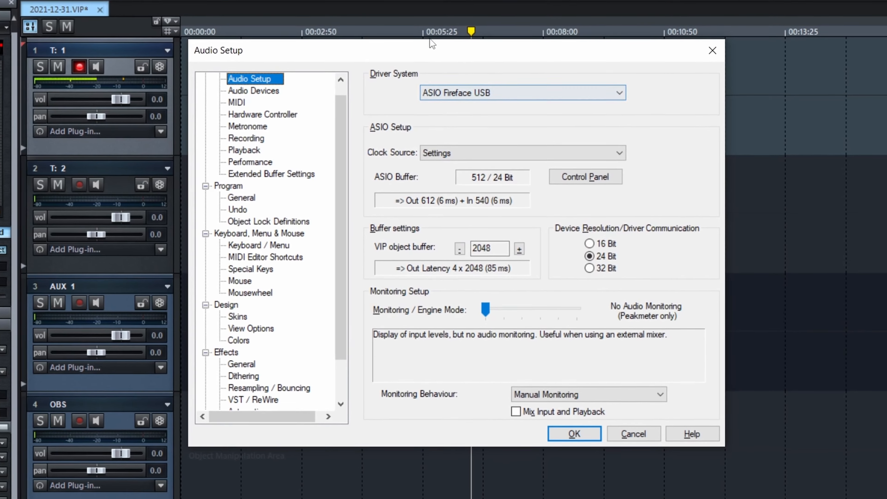
Step: Review the Recording options' Post-Recording and Pre-Recording length choices, leaving 2s pre-recording current
left_click(246, 139)
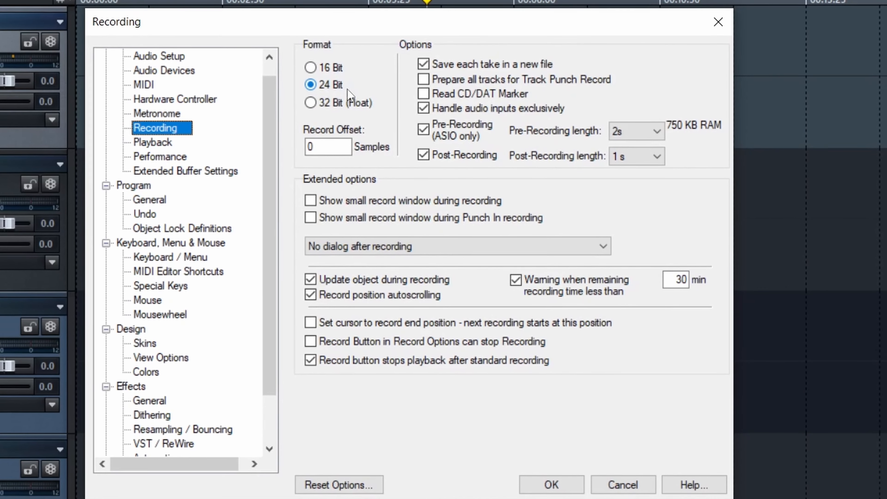
mouse_move(380, 143)
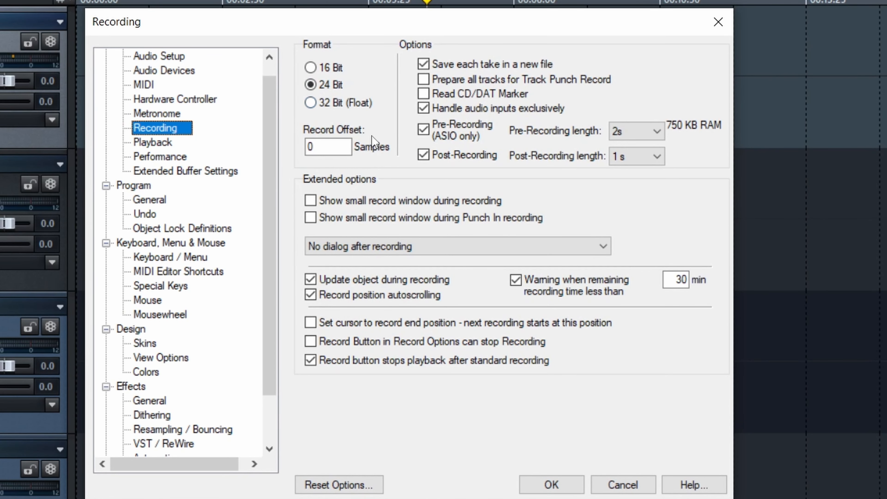
mouse_move(533, 155)
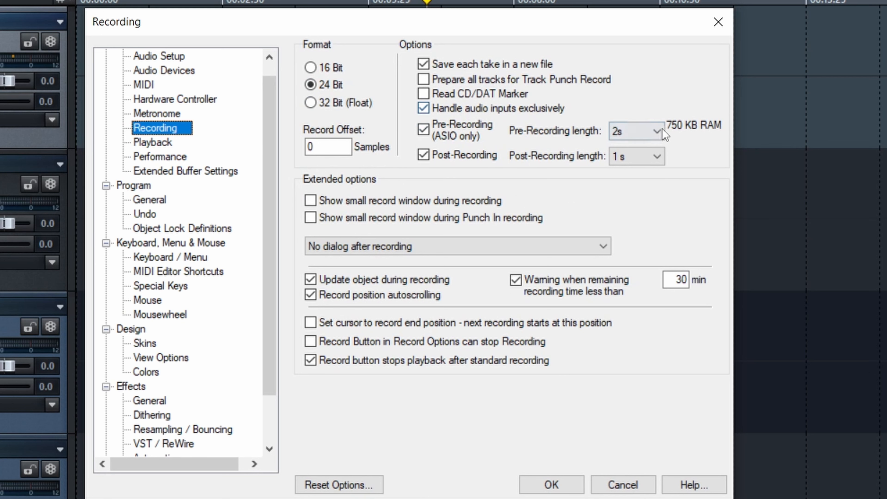
mouse_move(445, 137)
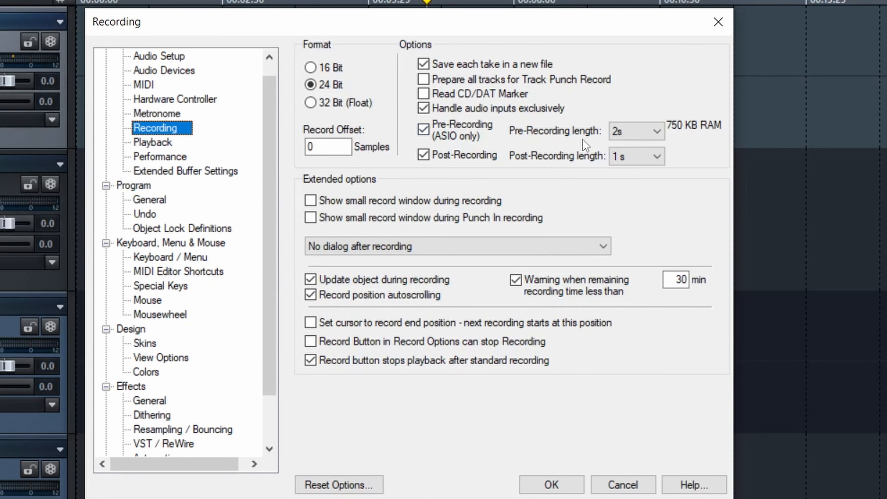
mouse_move(497, 172)
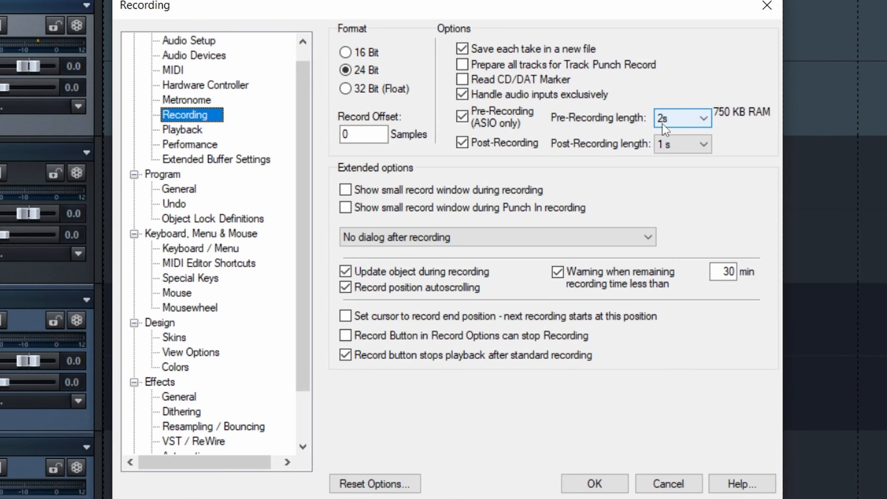
mouse_move(721, 159)
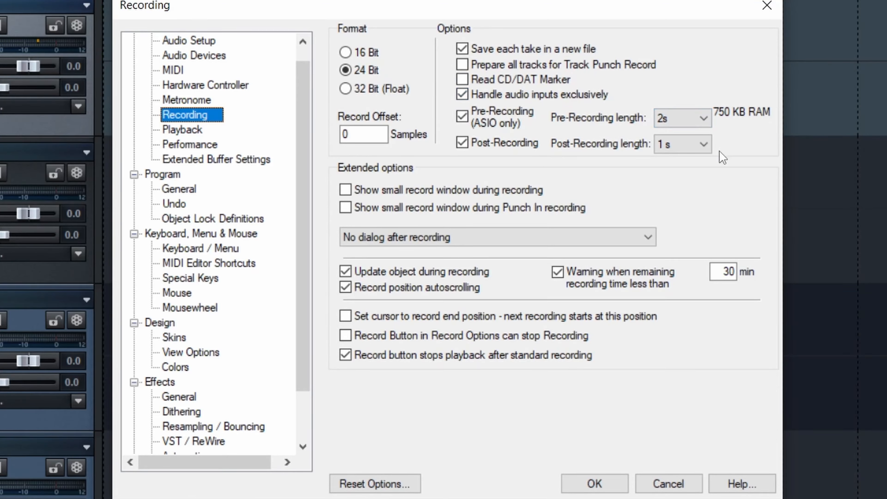
left_click(682, 145)
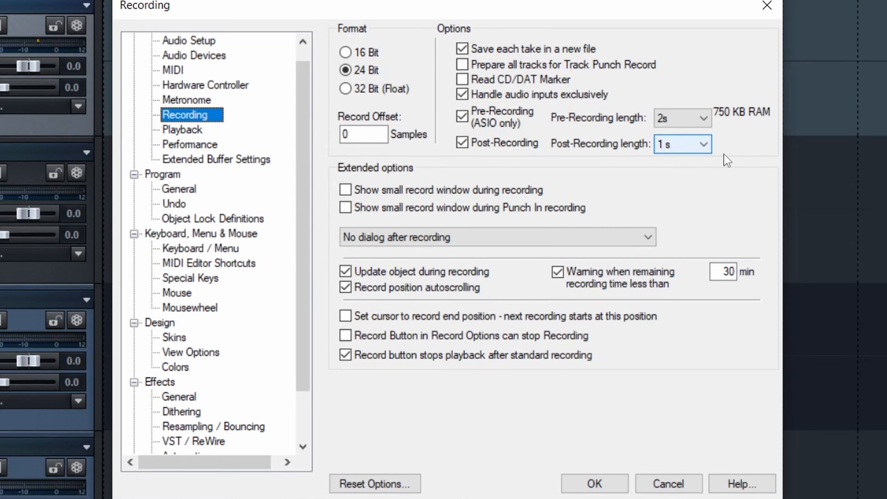
left_click(702, 144)
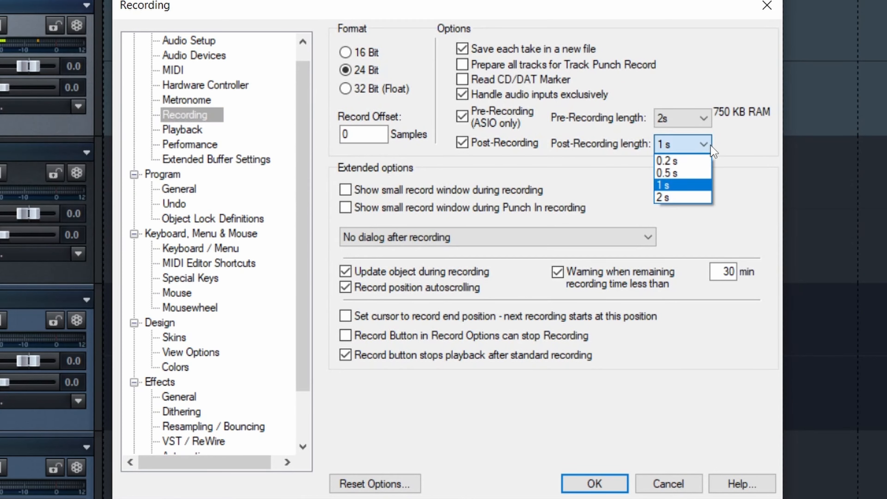
left_click(703, 118)
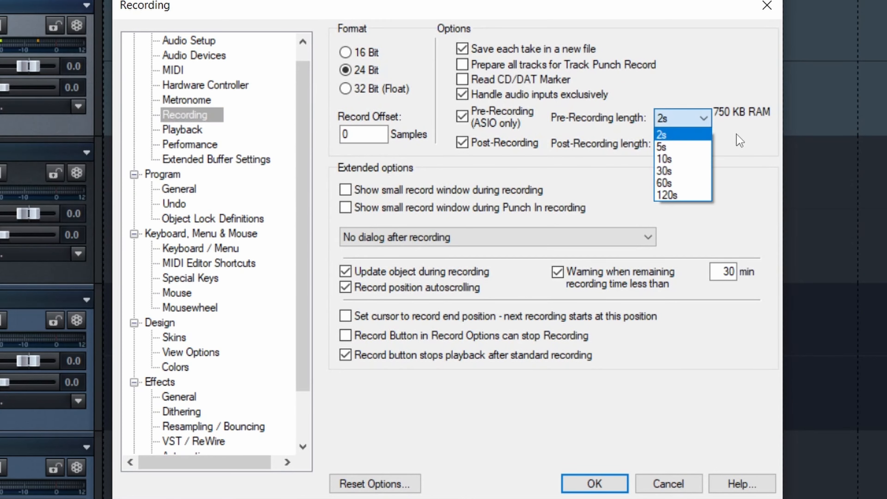
mouse_move(744, 141)
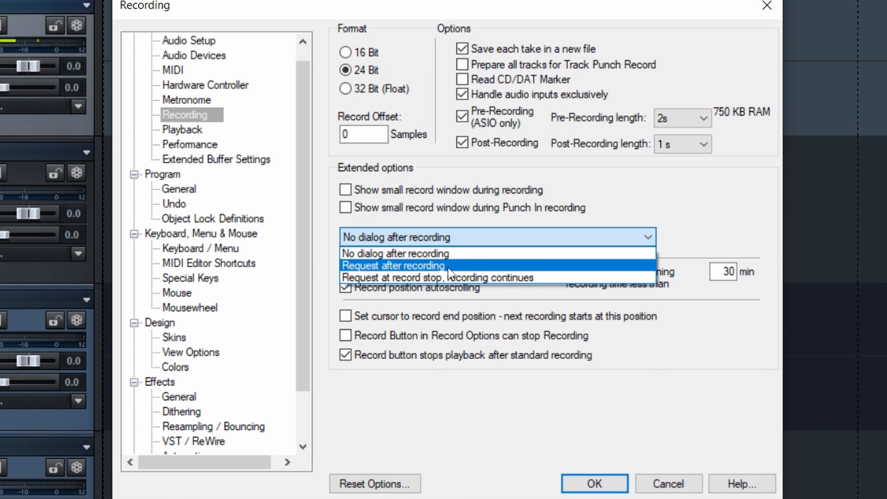
mouse_move(455, 256)
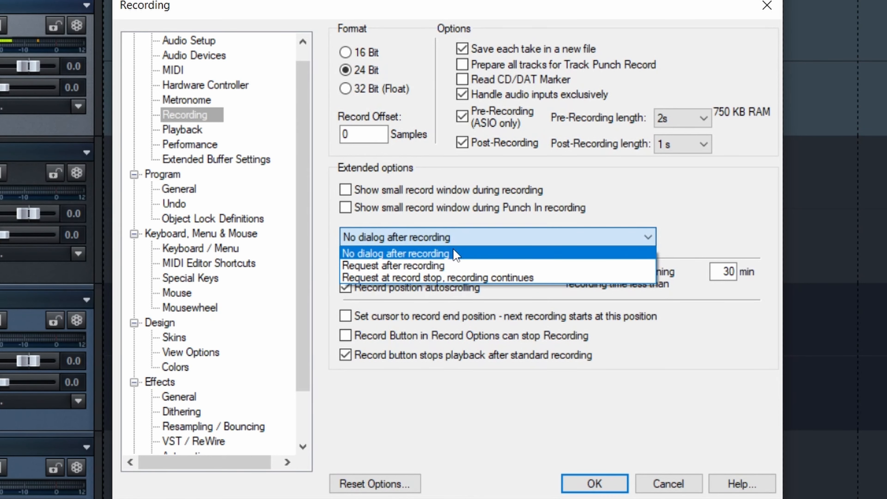
mouse_move(431, 268)
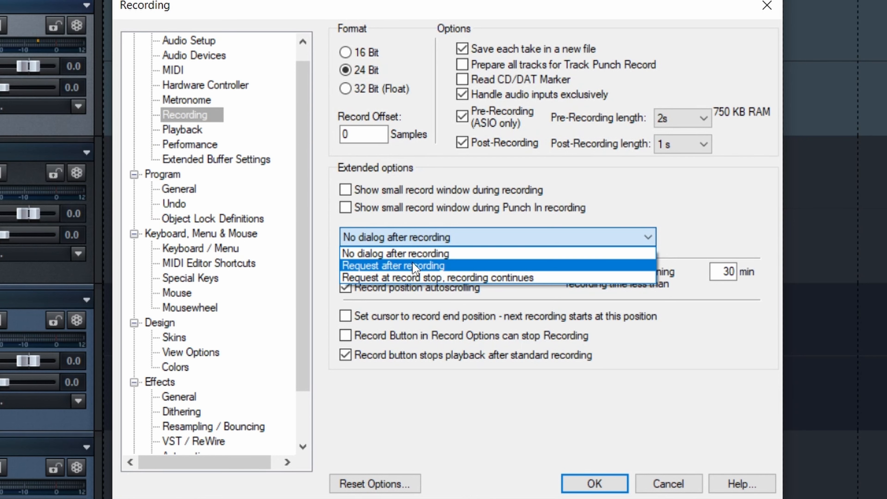
mouse_move(426, 256)
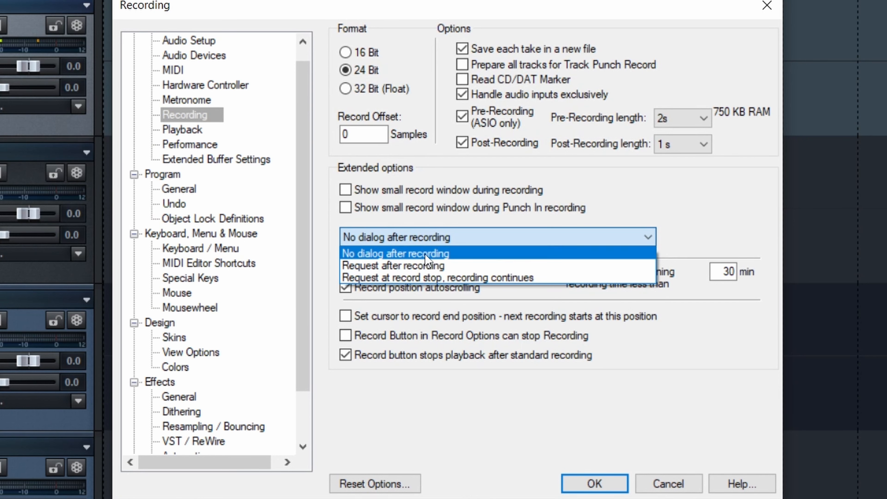
Step: Keep 'No dialog after recording' and confirm the Recording options with OK
left_click(397, 254)
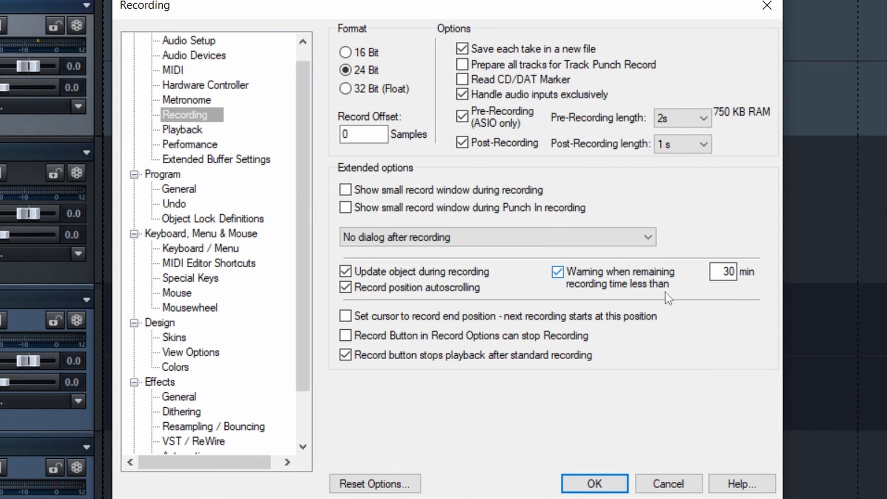
left_click(594, 483)
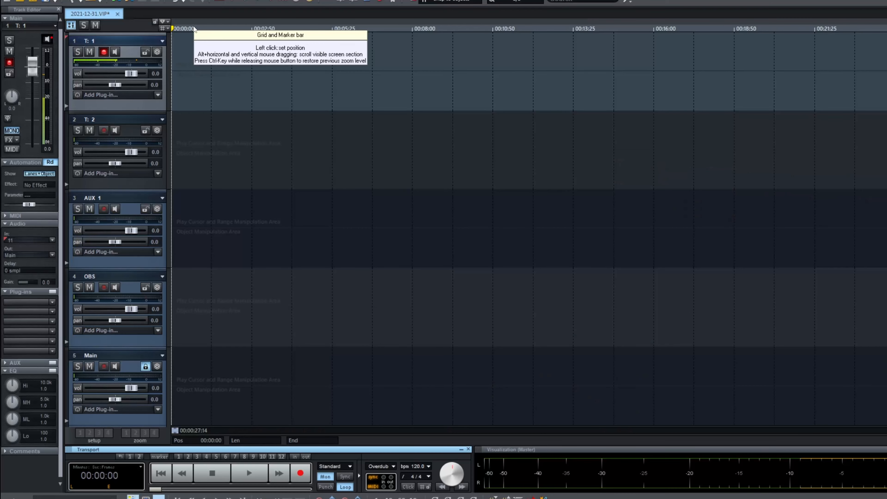
Step: Record a voice take (Take03) on track 1 from the project start, then park the cursor past 00:02:50
left_click(299, 477)
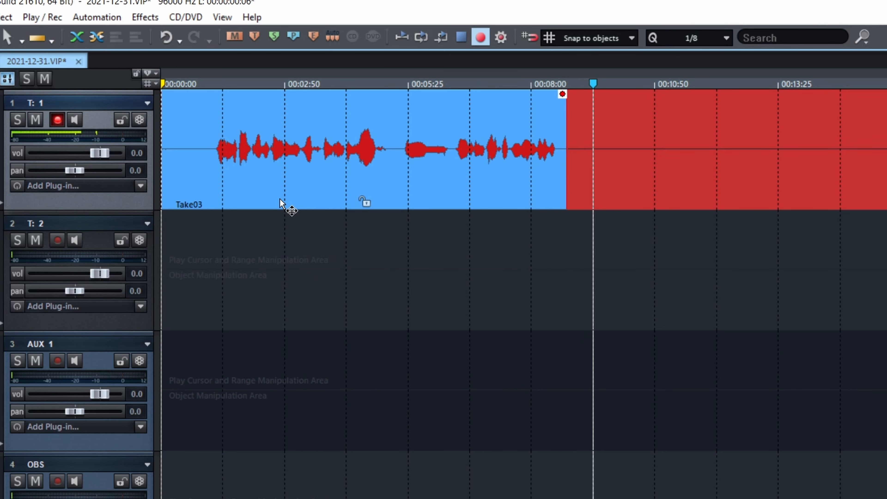
left_click_drag(565, 151, 656, 151)
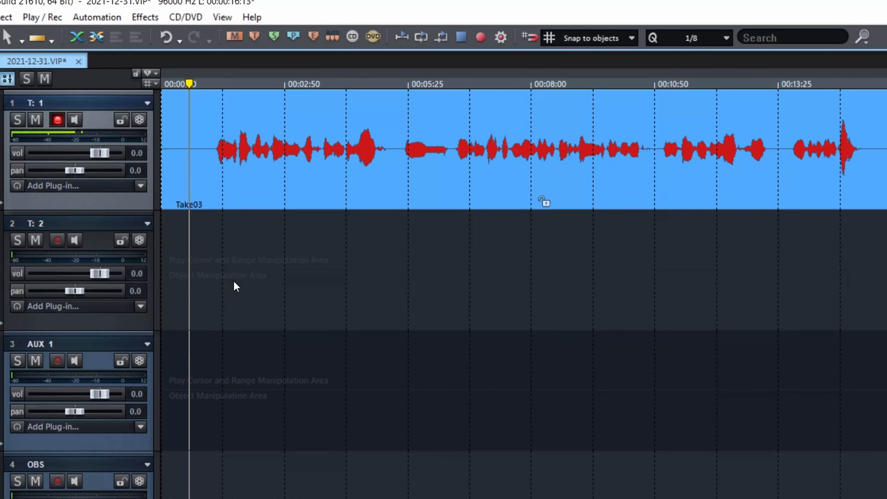
left_click(239, 82)
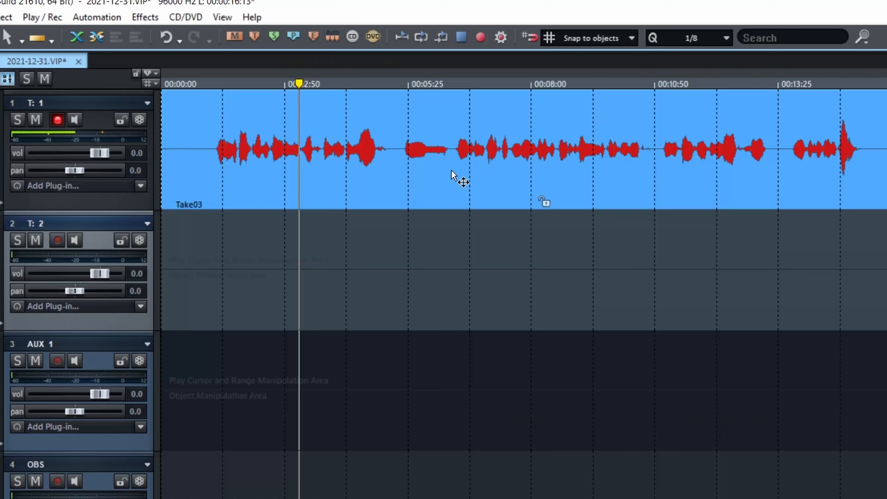
mouse_move(660, 150)
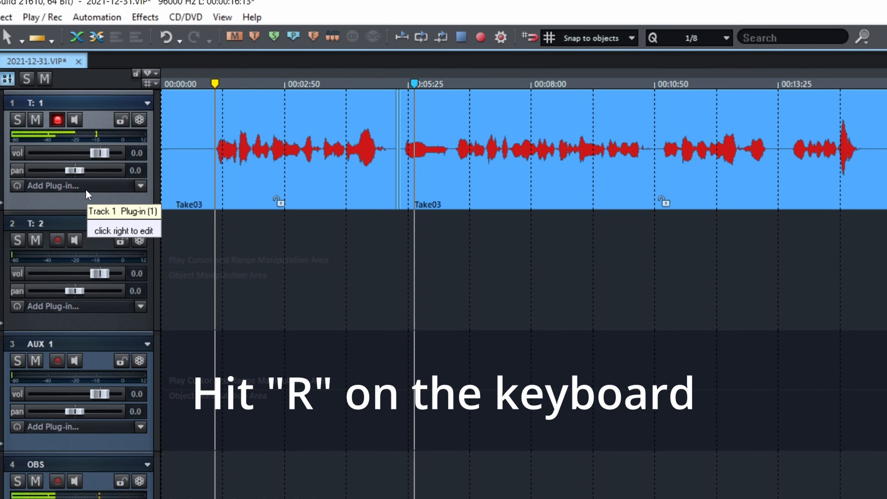
Step: Punch-record a replacement take (Take04) inside Take03 with R
key("r")
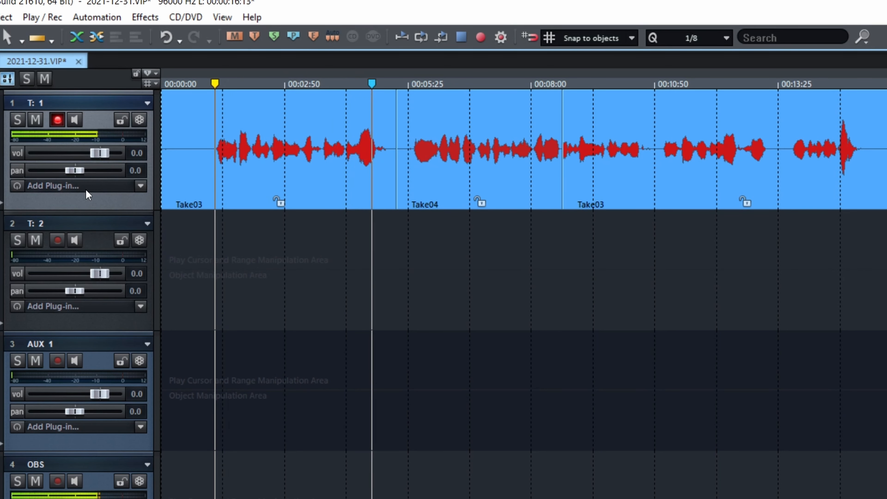
left_click(464, 89)
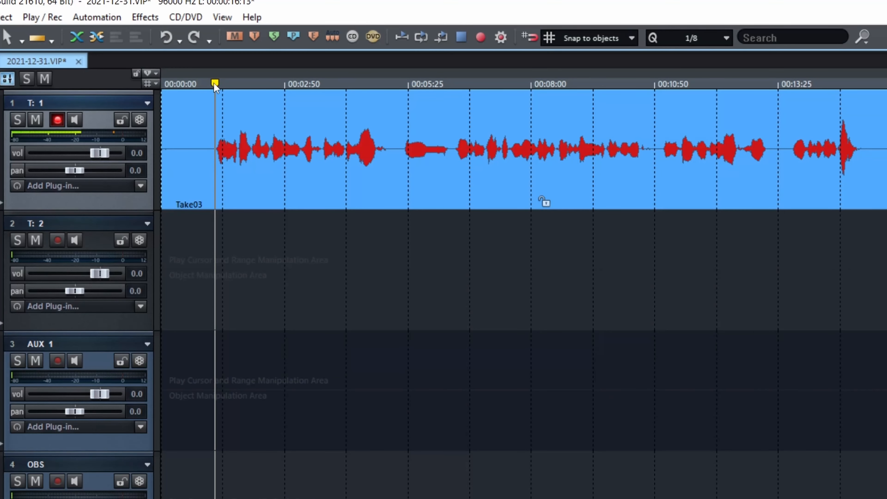
Step: Place the play cursor just before 00:05:25 and bring up the marker menu there
left_click(392, 84)
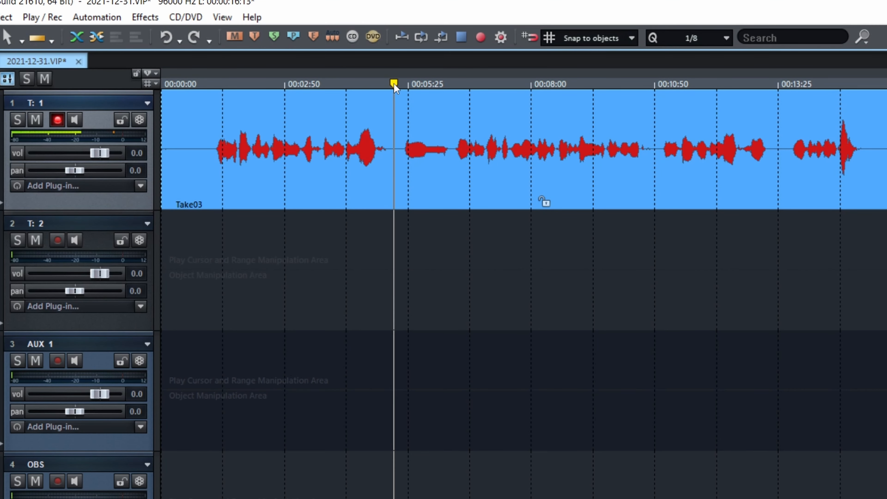
right_click(392, 84)
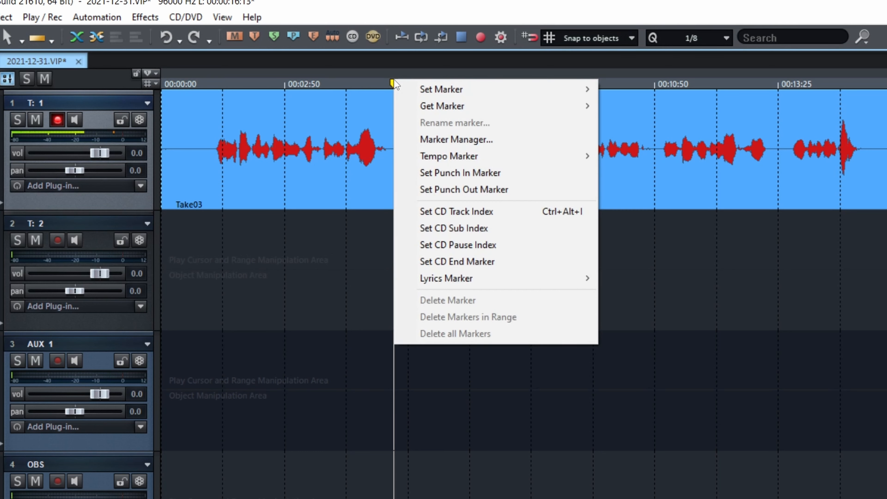
mouse_move(512, 179)
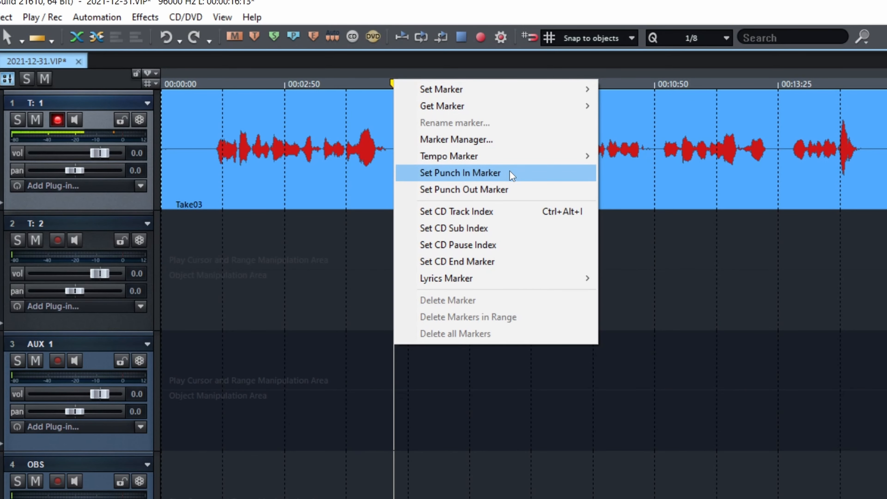
Step: Set the Punch In marker before 00:05:25 and move the cursor to 00:10:50 for Punch Out
left_click(460, 172)
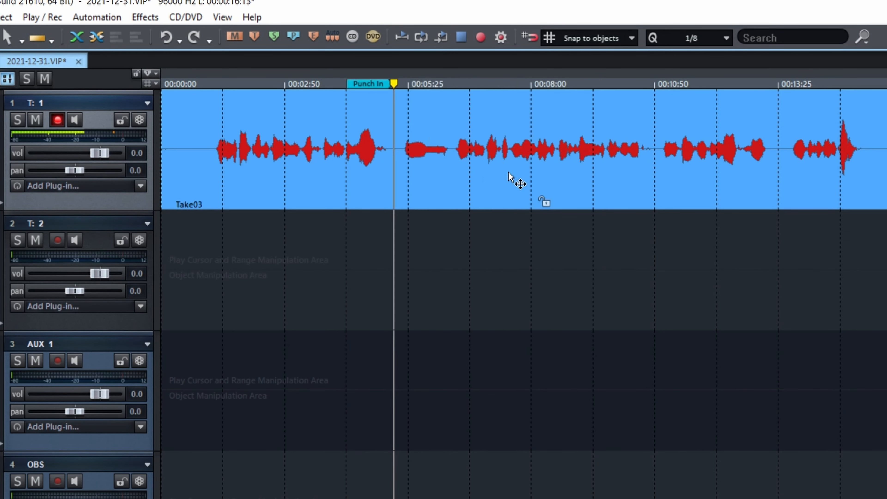
mouse_move(657, 106)
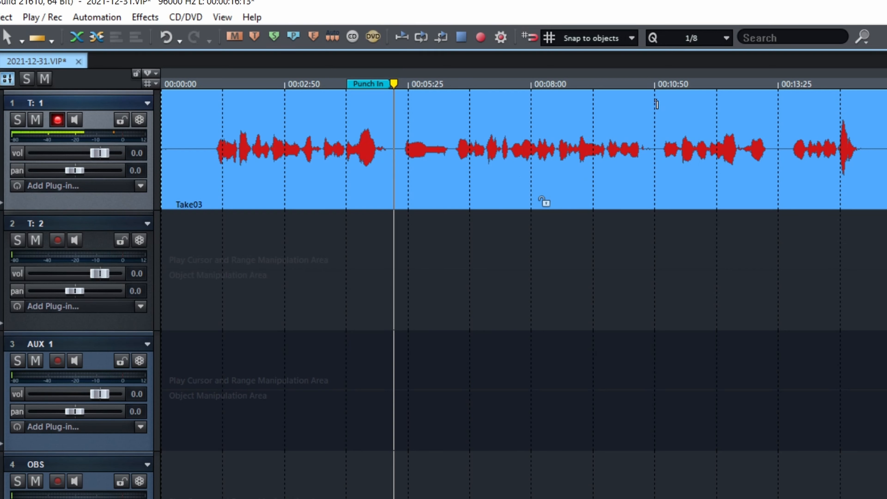
left_click(652, 90)
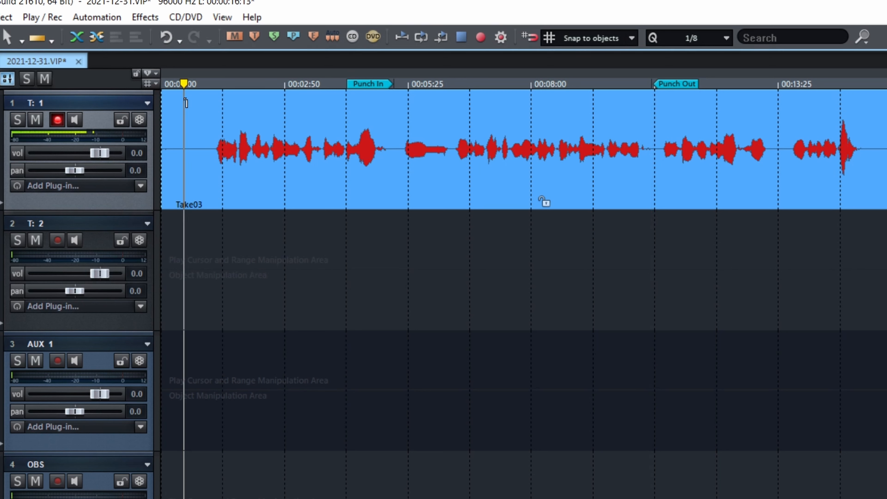
mouse_move(196, 325)
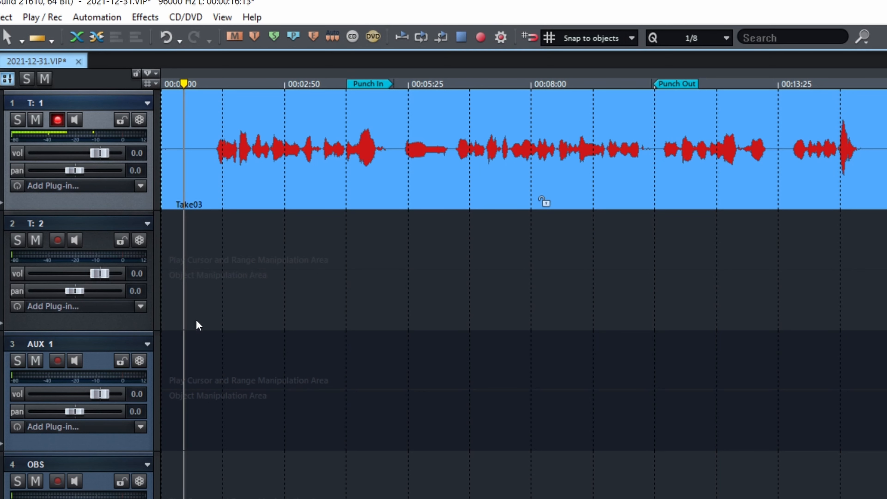
Step: Punch-record Take05 between the Punch In and Punch Out markers, then stop
left_click(481, 37)
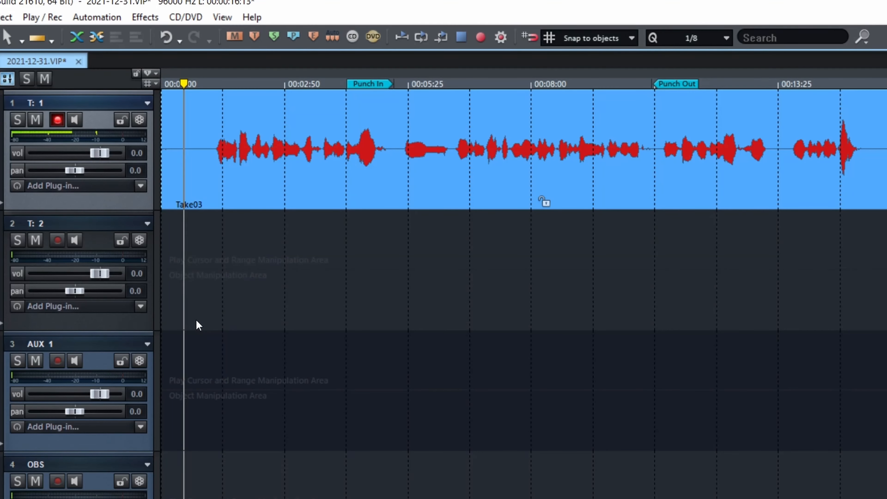
left_click(480, 38)
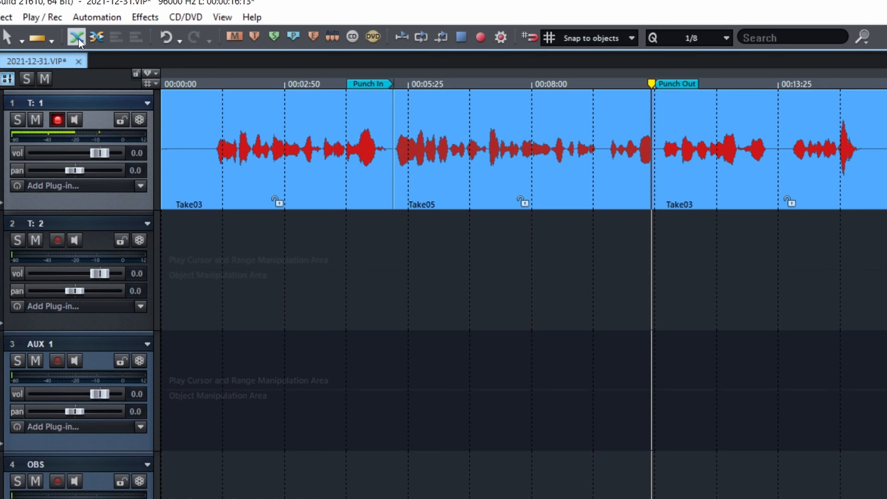
mouse_move(75, 40)
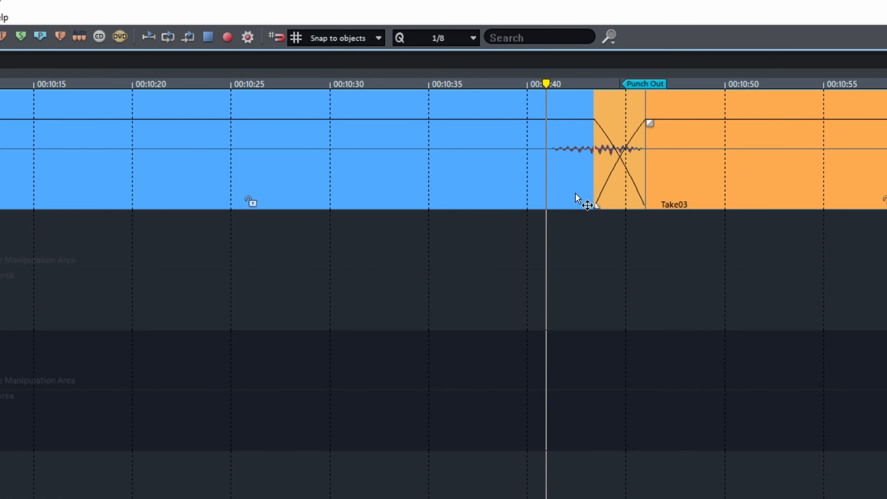
mouse_move(641, 261)
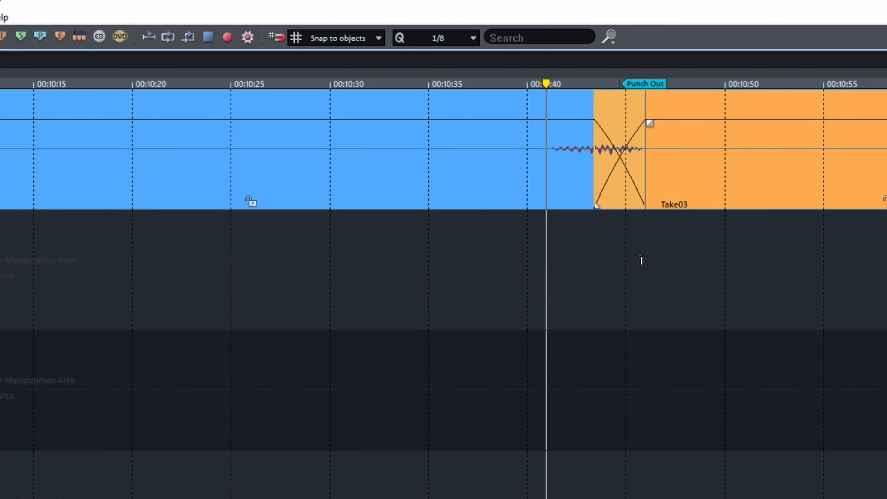
mouse_move(629, 239)
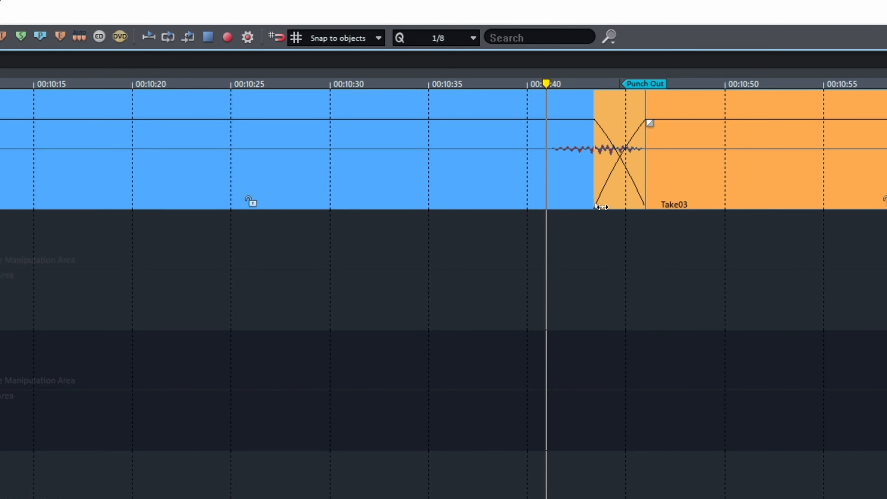
Step: Pull Take03's start back to about 00:09:55 over Take06, then reach the program settings
left_click_drag(599, 205, 414, 202)
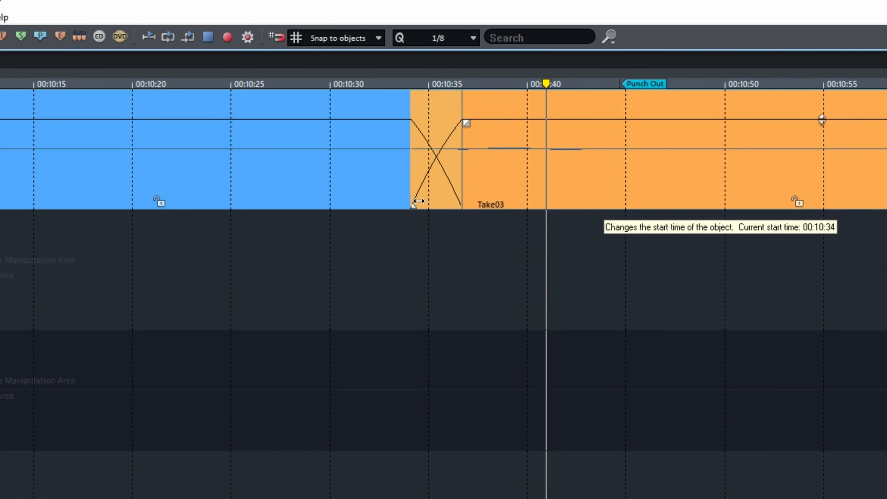
left_click_drag(415, 201, 264, 202)
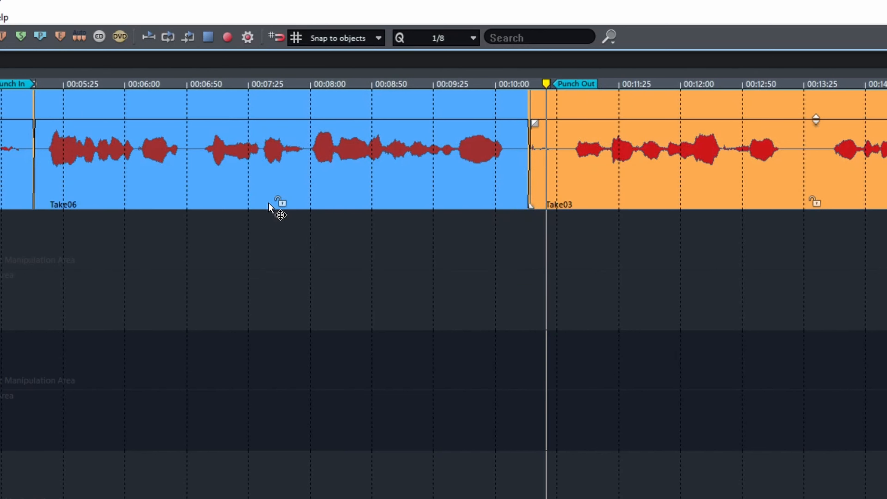
mouse_move(464, 205)
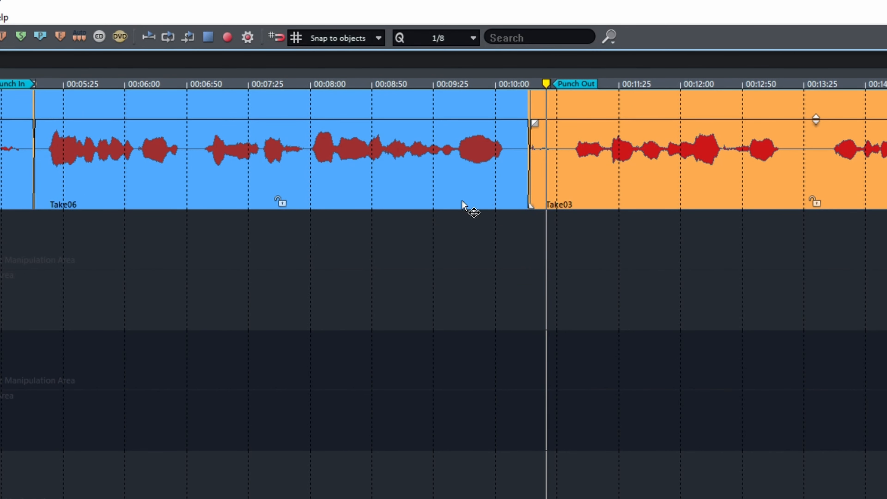
mouse_move(13, 90)
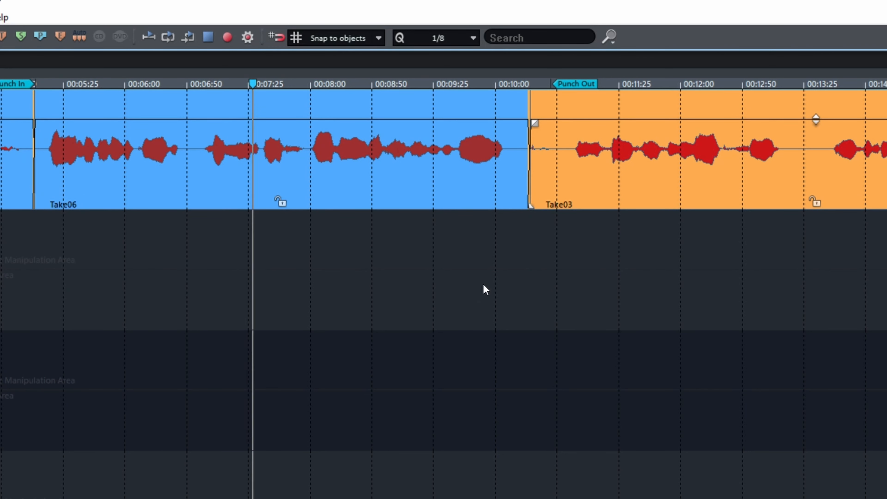
left_click(437, 89)
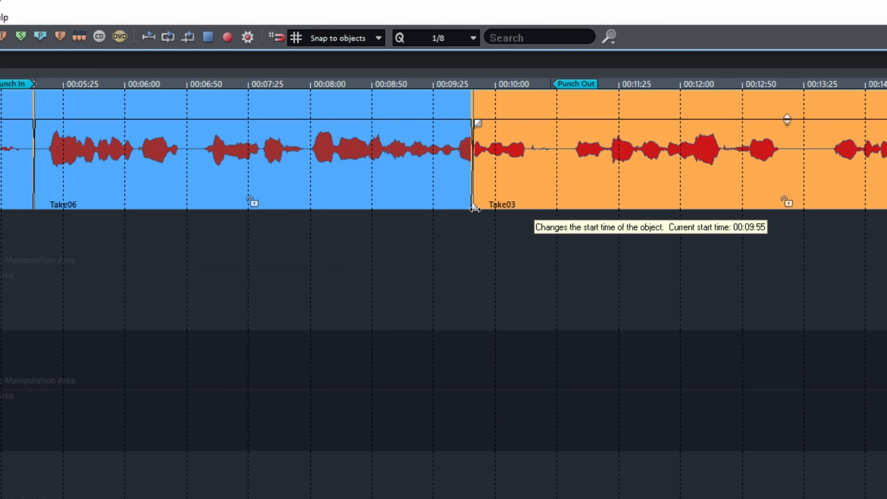
mouse_move(350, 85)
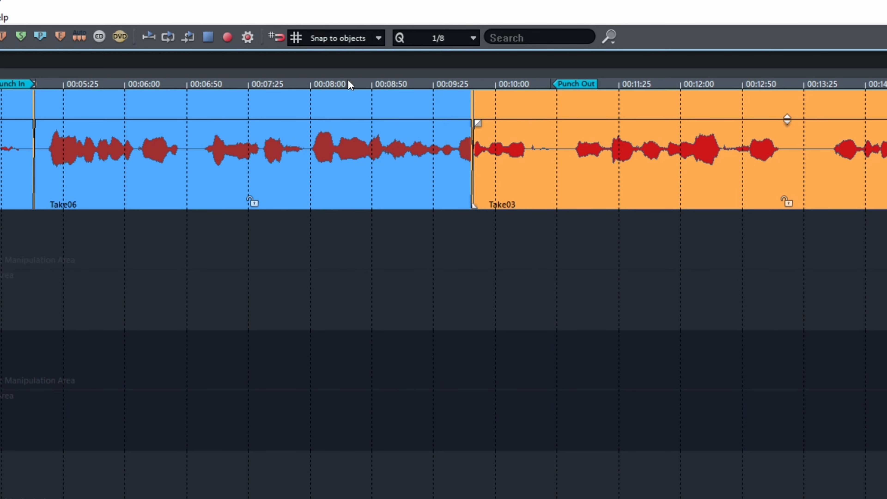
left_click(346, 84)
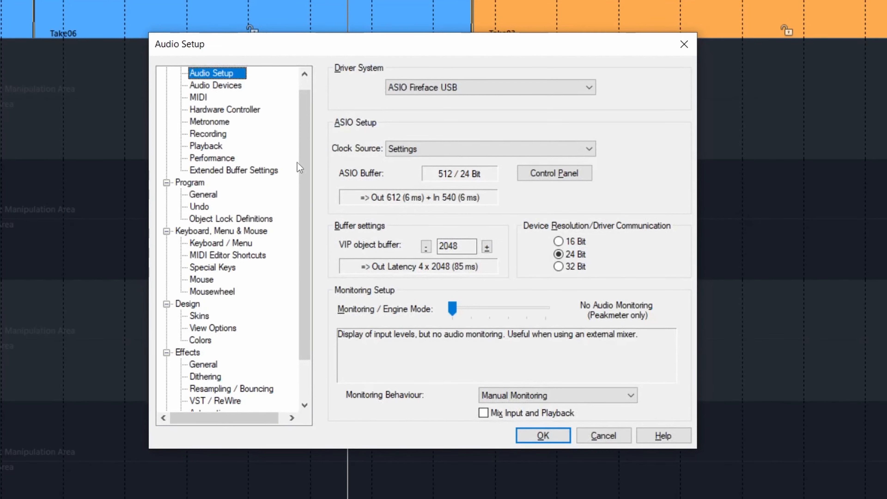
Step: In Keyboard / Menu, assign shortcut keys to the Set Start Marker and Set End Marker commands
left_click(220, 243)
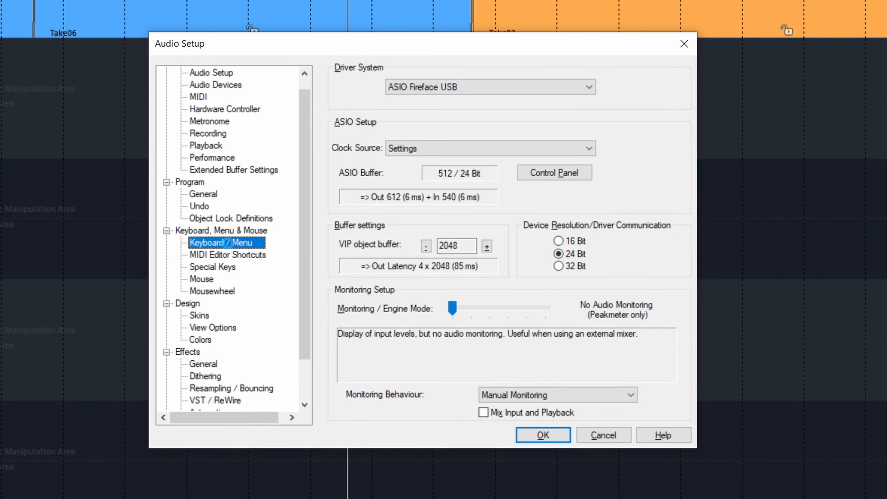
left_click(222, 243)
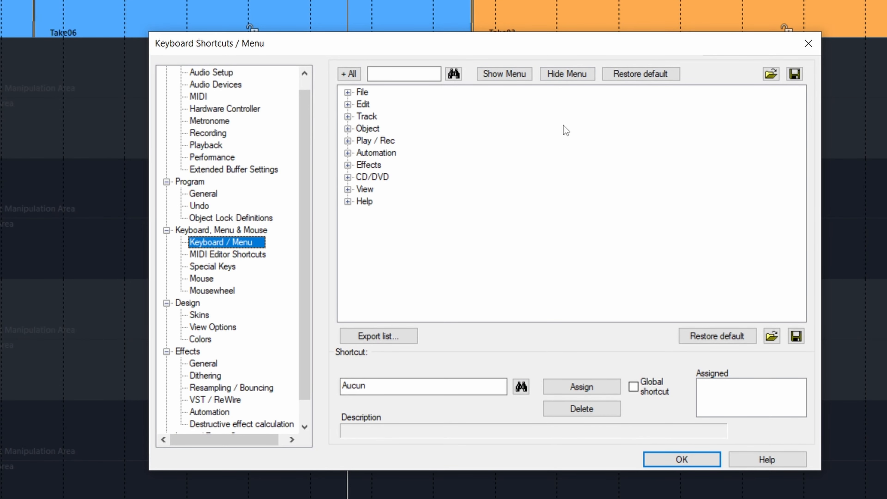
left_click(348, 141)
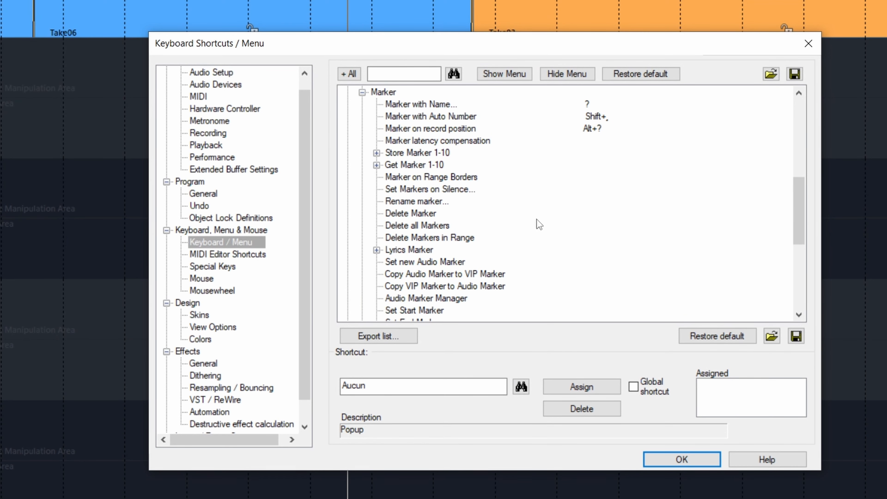
scroll("down", 3)
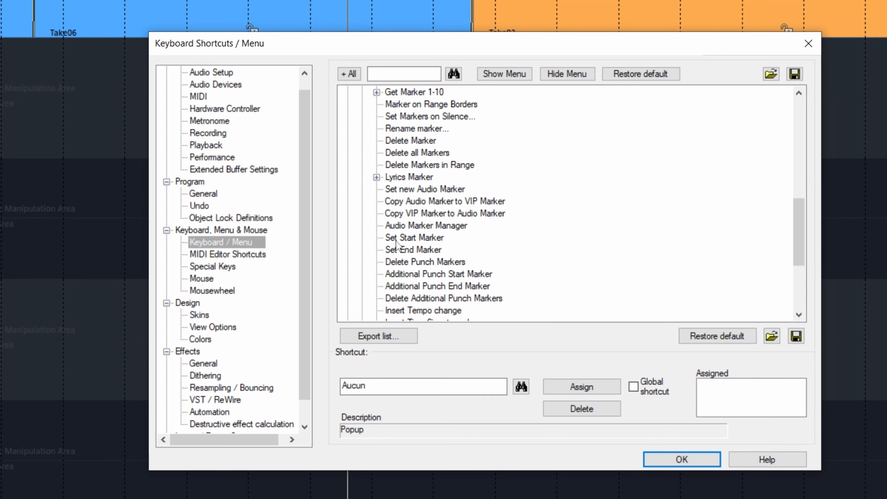
left_click(413, 237)
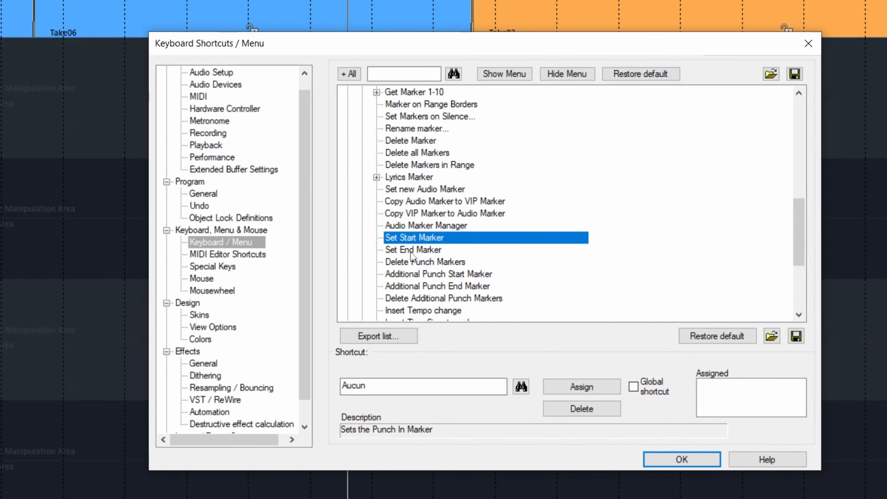
left_click(413, 249)
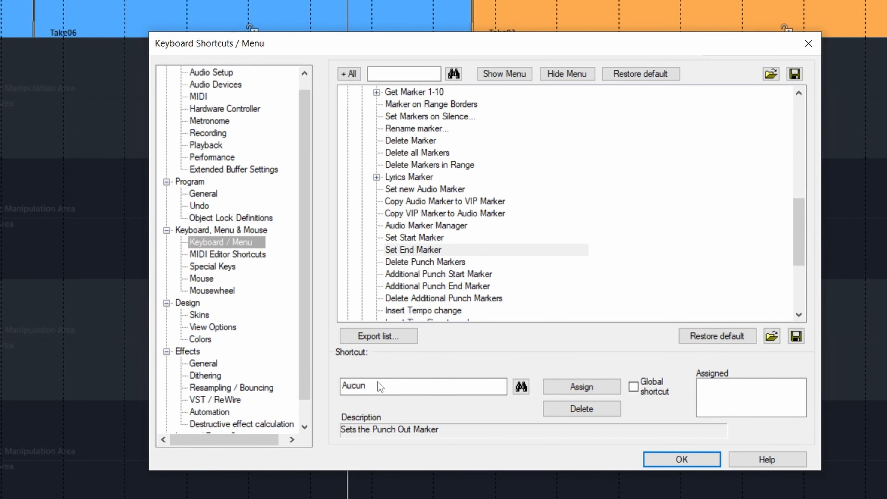
type("6")
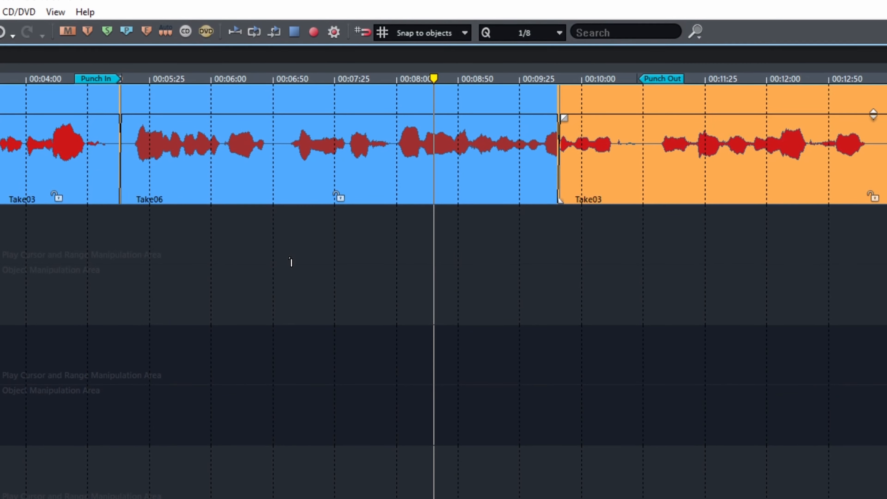
Step: Mark 00:06:50–00:07:25 as the punch range and start recording Take07 into Take06
left_click_drag(278, 122, 356, 121)
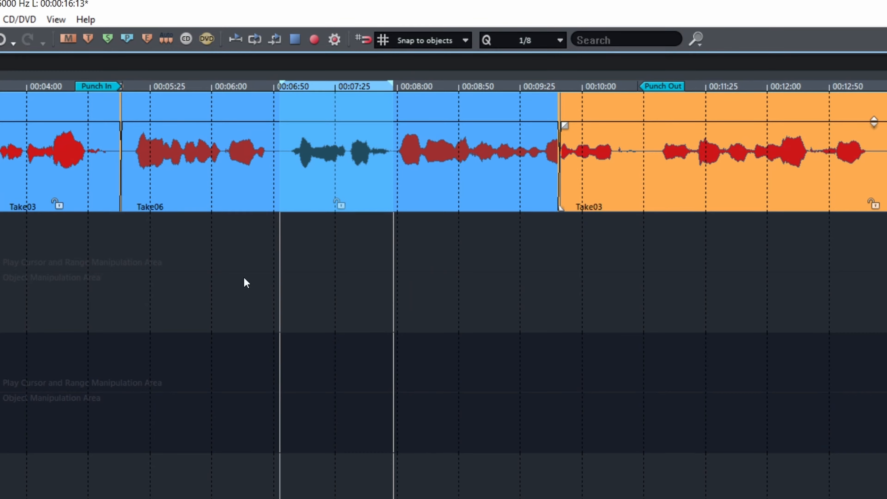
mouse_move(261, 278)
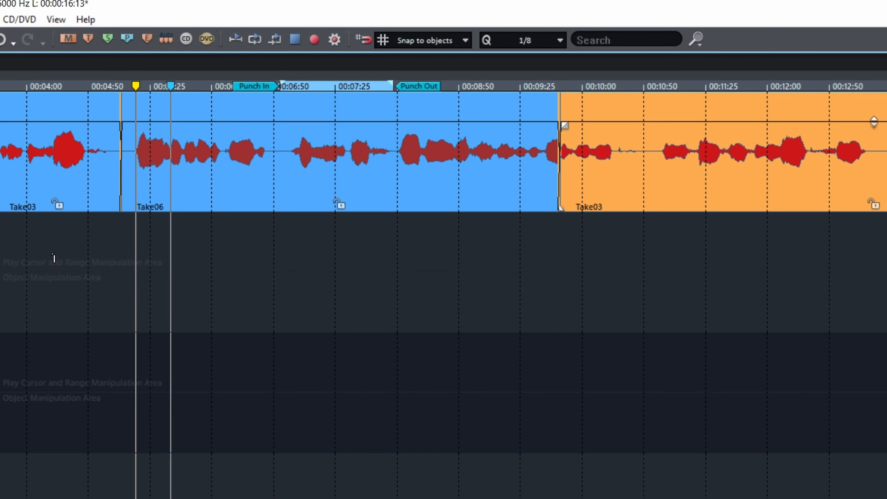
left_click(315, 40)
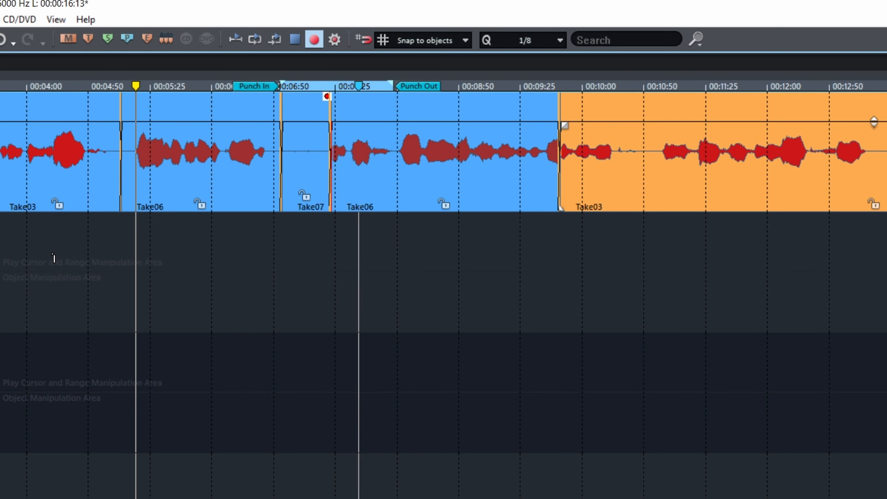